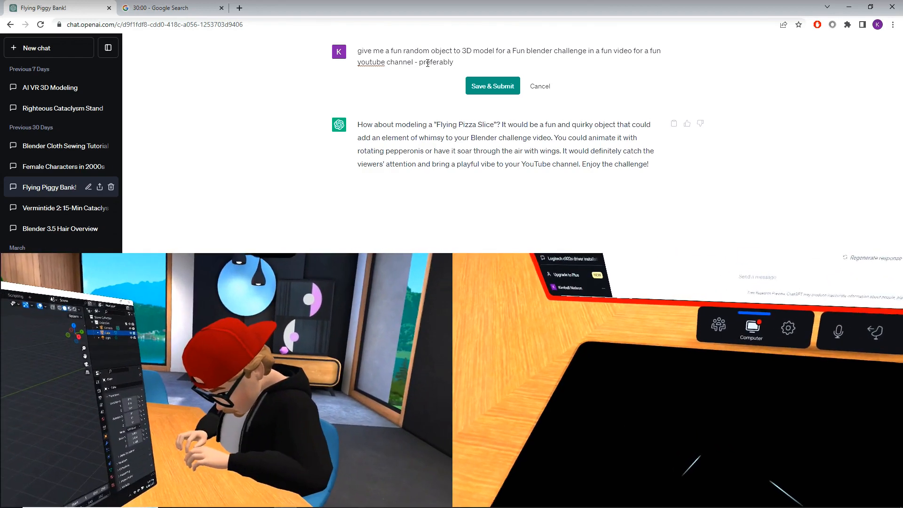
- Append 'preferably something thats not flying... thank you very much.' to the prompt and resubmit
text(something thats)
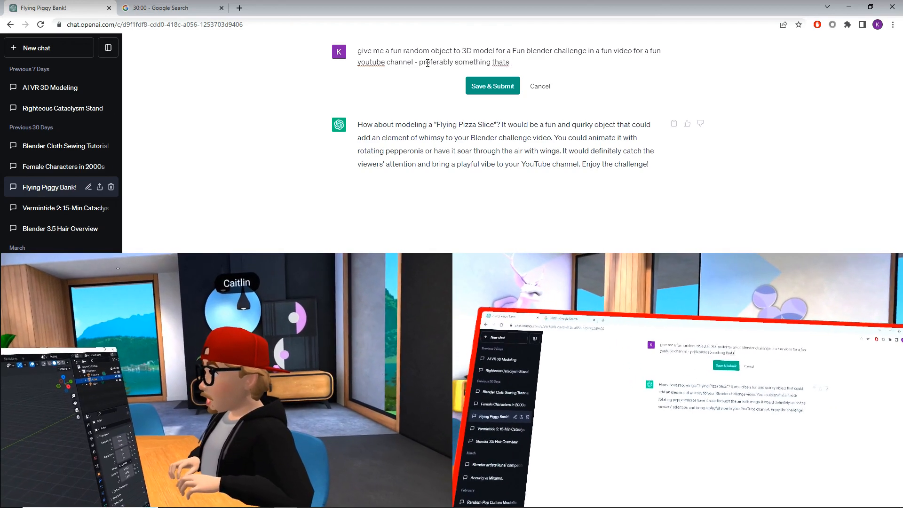
text(not flying...)
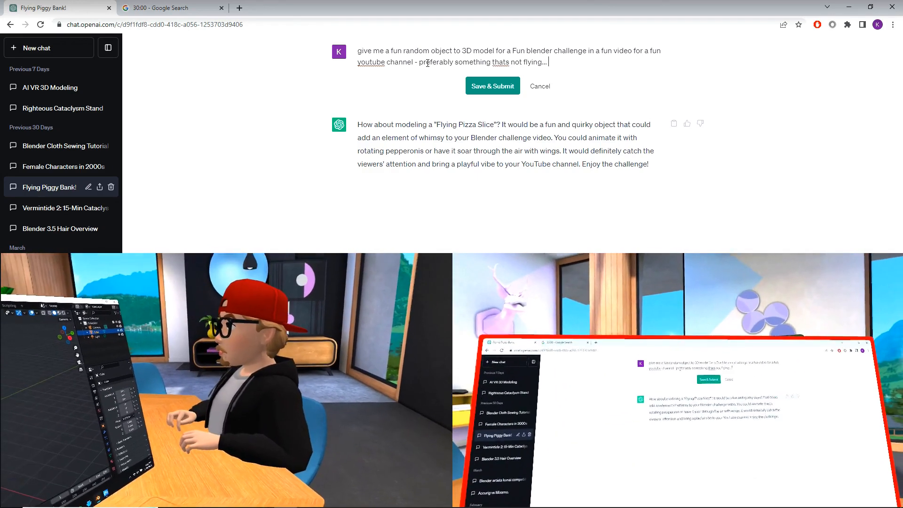
text(thank you very much.)
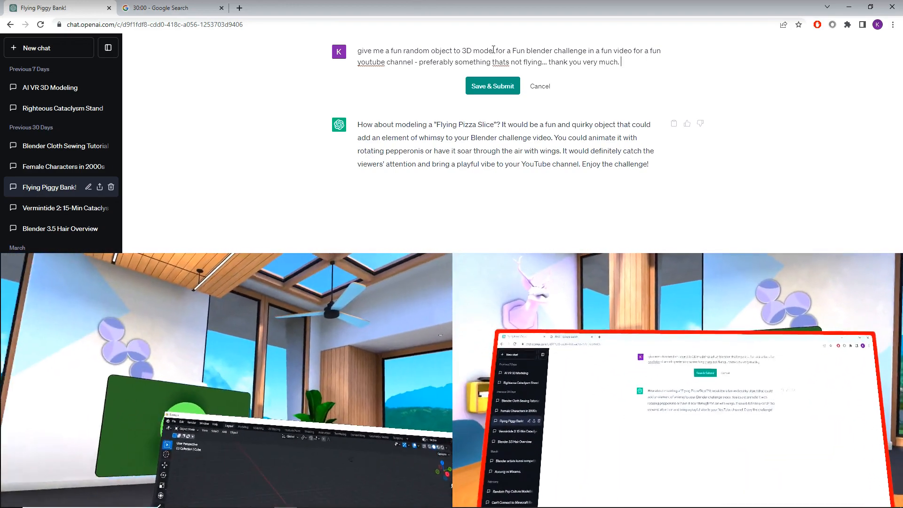
click(492, 86)
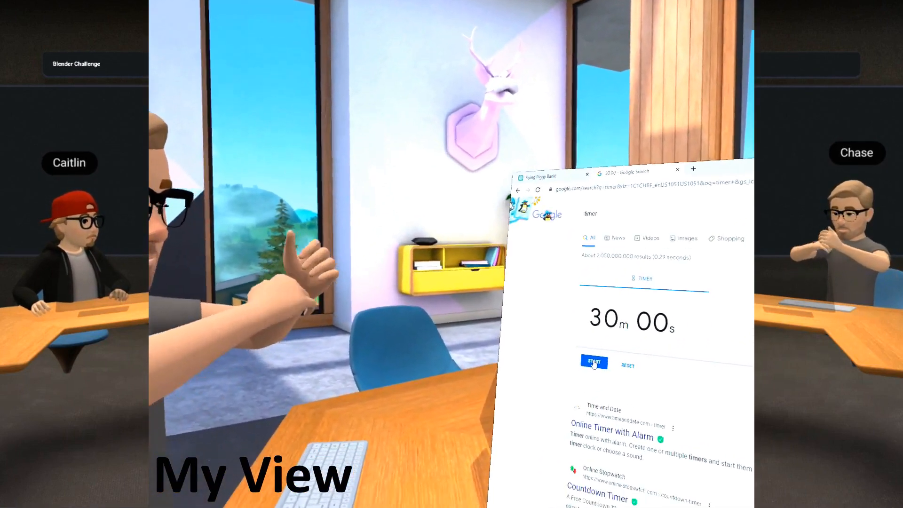
- Start the 30-minute Google countdown timer
click(593, 362)
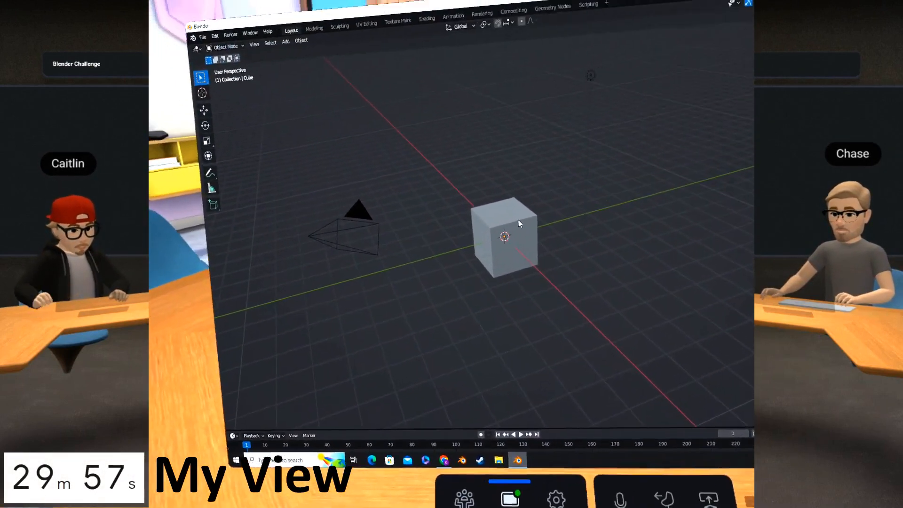
- Delete the default cube and add a UV Sphere mesh in its place
click(506, 236)
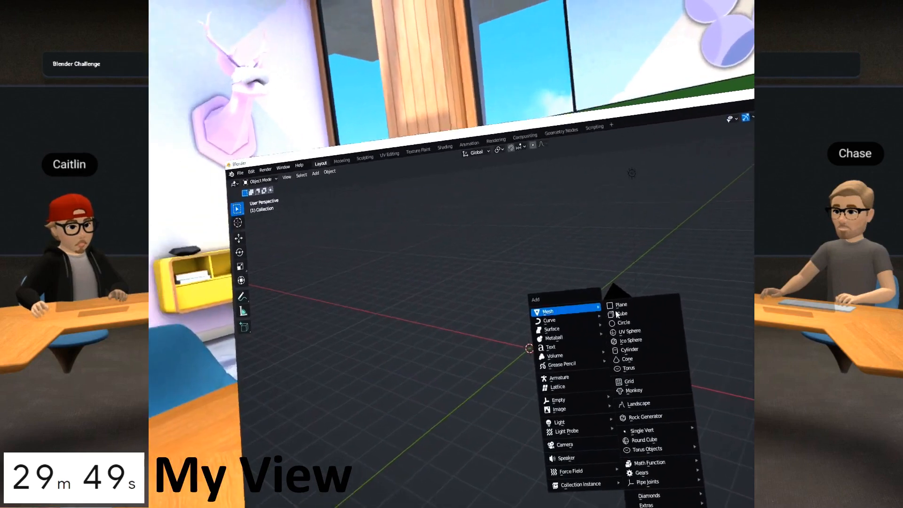
click(629, 349)
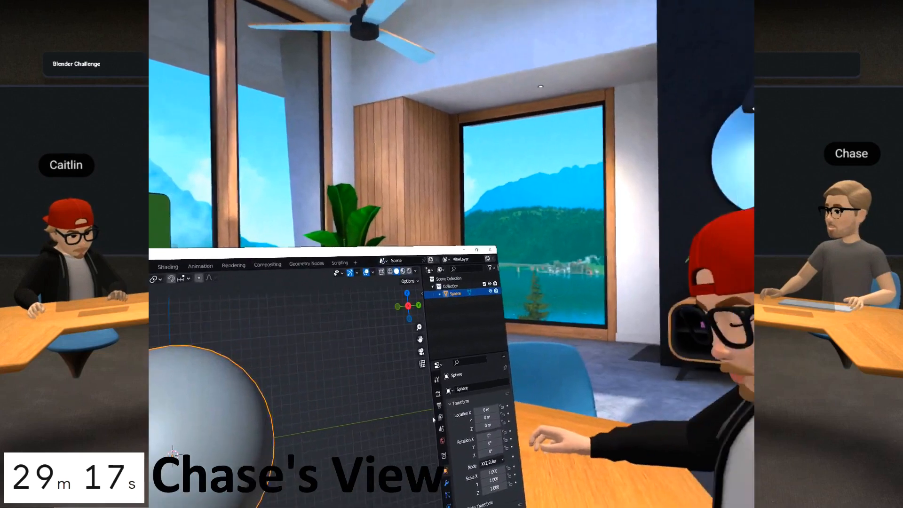
- Add a Subdivision Surface modifier and extrude and Z-scale faces into a spout
click(466, 349)
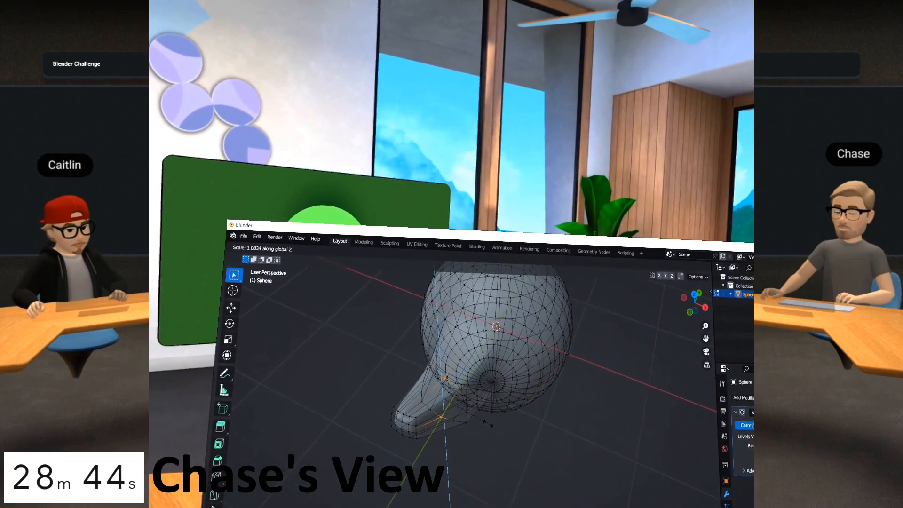
key(Tab)
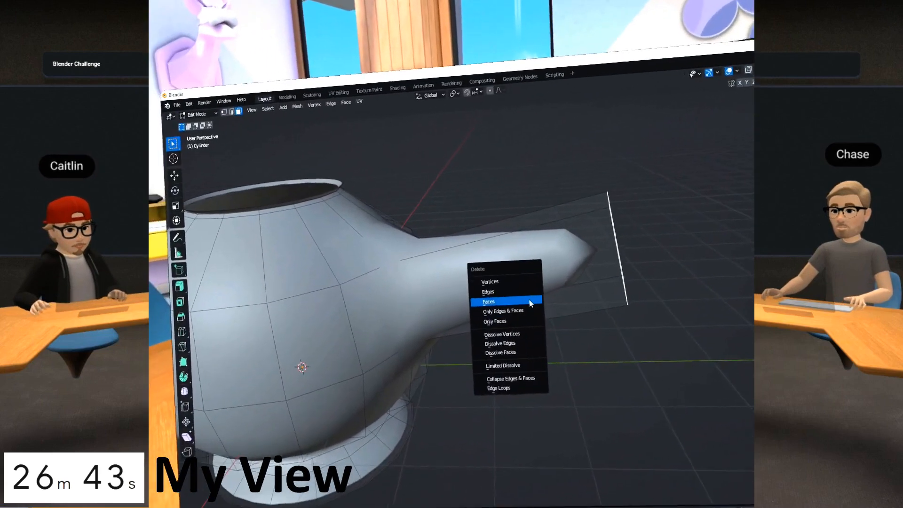
- Remove the unwanted flat faces beyond the spout with Delete Faces
click(487, 301)
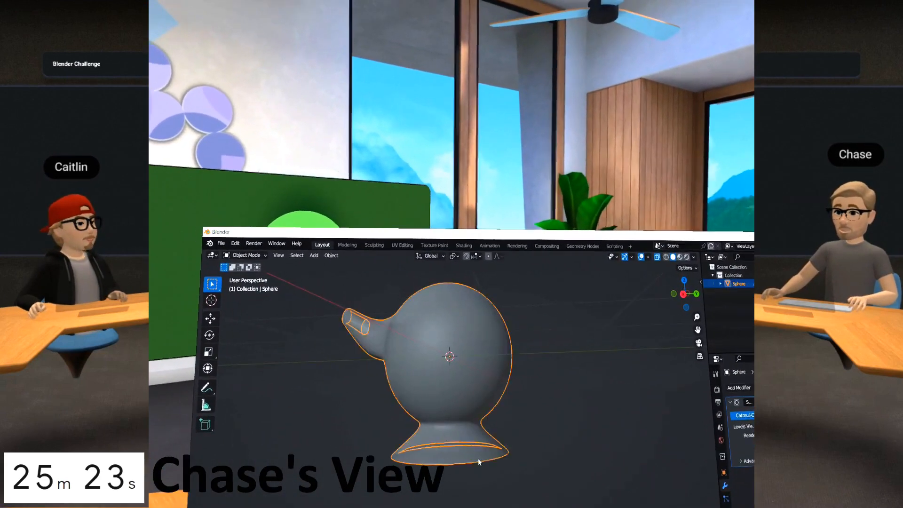
- Return to Object Mode after forming the flared base and open spout tip
key(Tab)
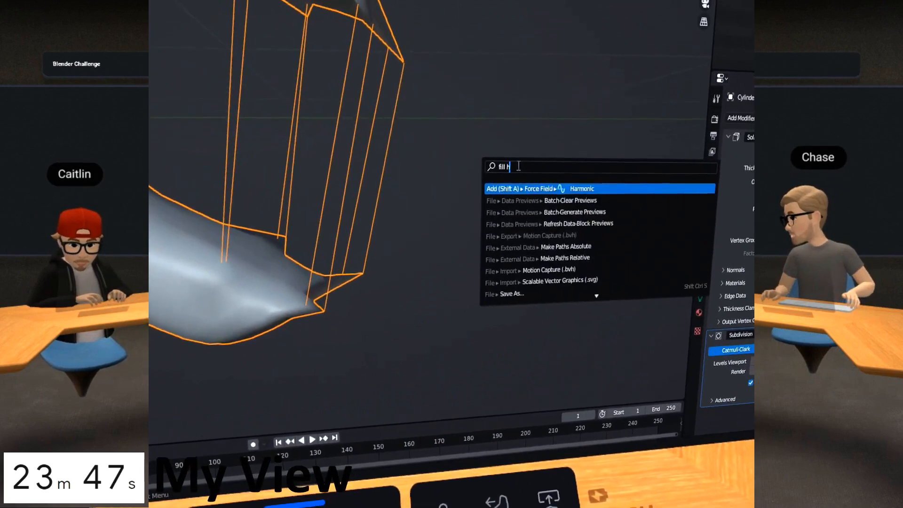
- Run Mesh > Clean Up > Fill Holes from the 'fill holes' search
text(oles)
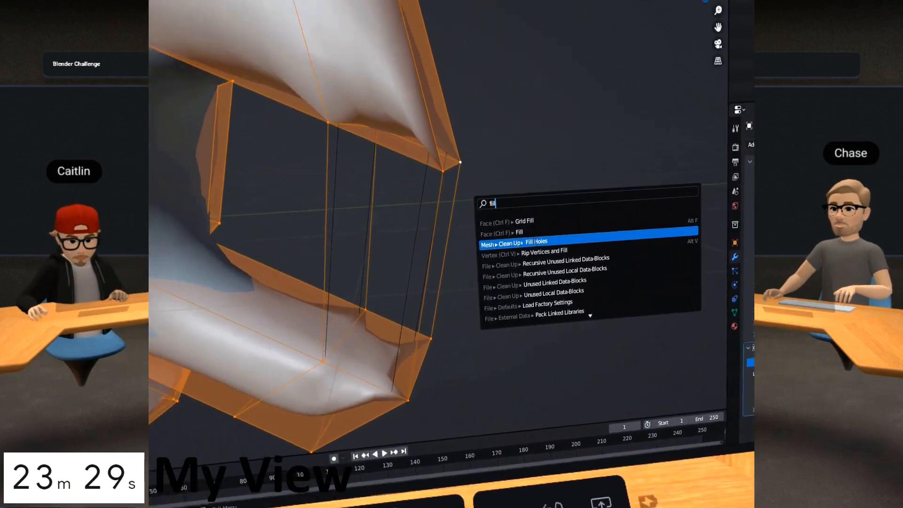
click(536, 242)
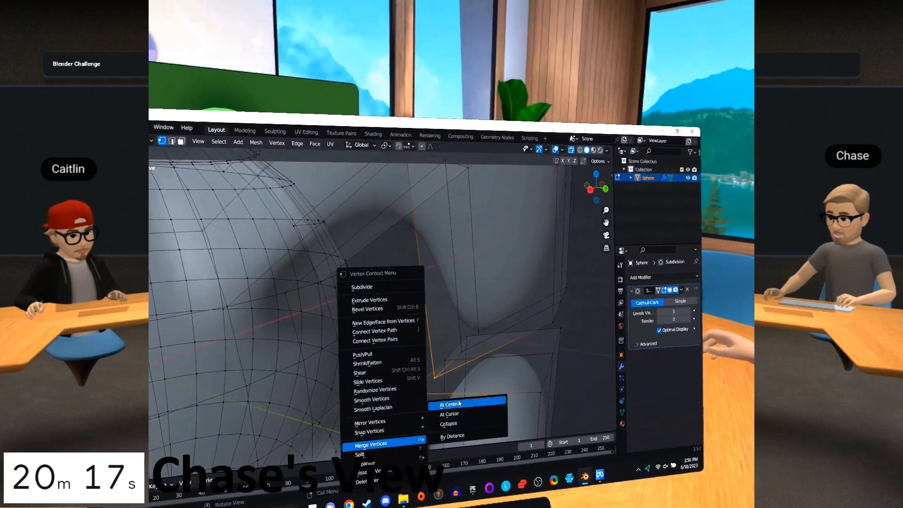
- Merge the selected junction vertices At Center and reopen the vertex context menu
click(450, 404)
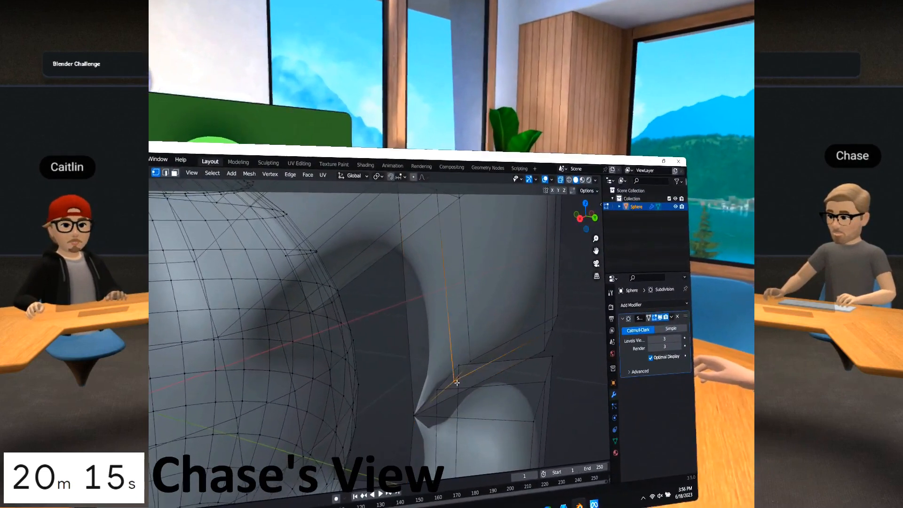
right_click(457, 382)
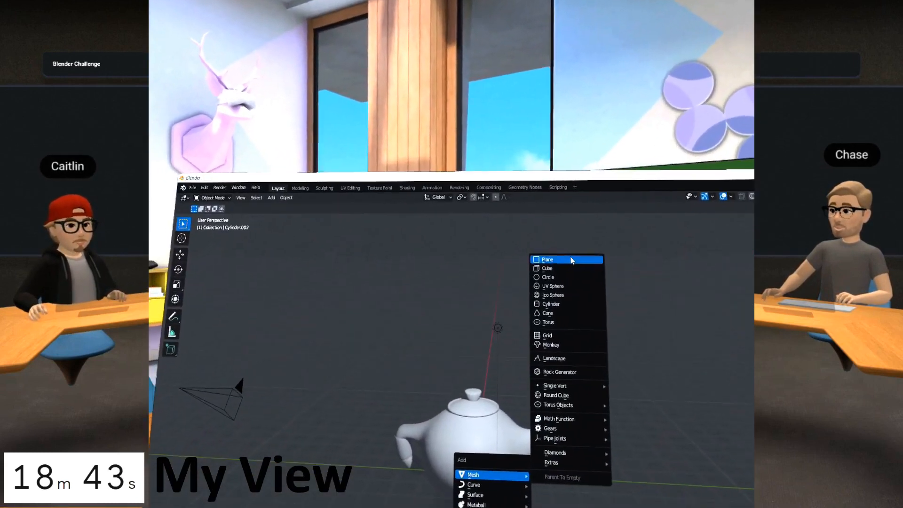
- Add a Plane mesh to the teapot scene
click(547, 259)
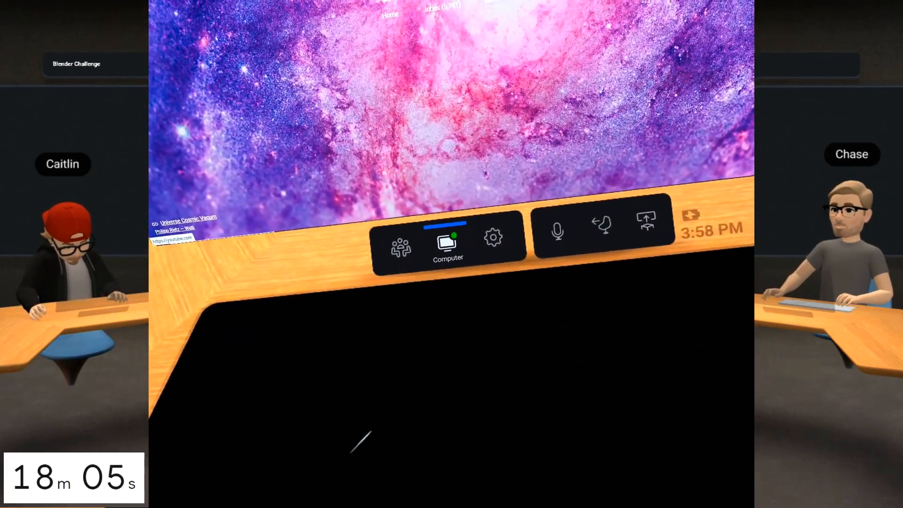
- Show the PC desktop with its galaxy wallpaper on the Workrooms shared screen
click(448, 242)
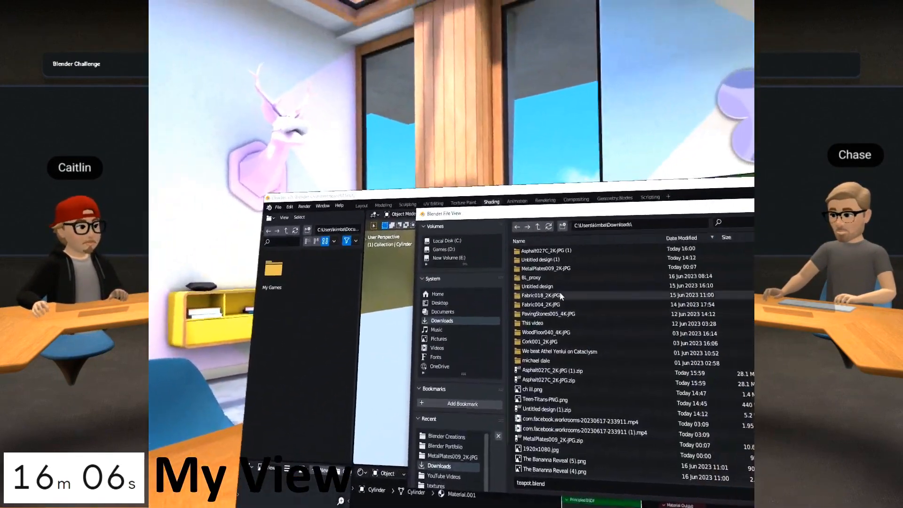
- Open teapot.blend and confirm Smart UV Project on the teapot mesh
double_click(547, 250)
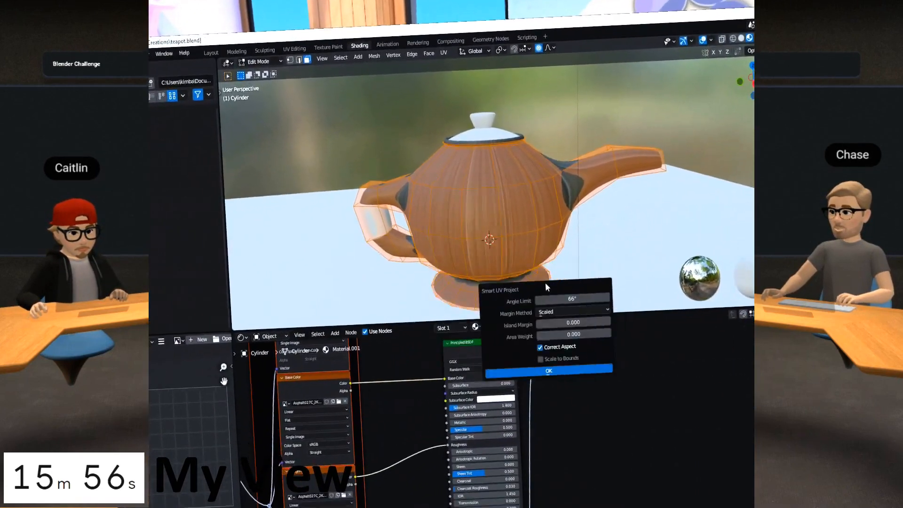
click(547, 371)
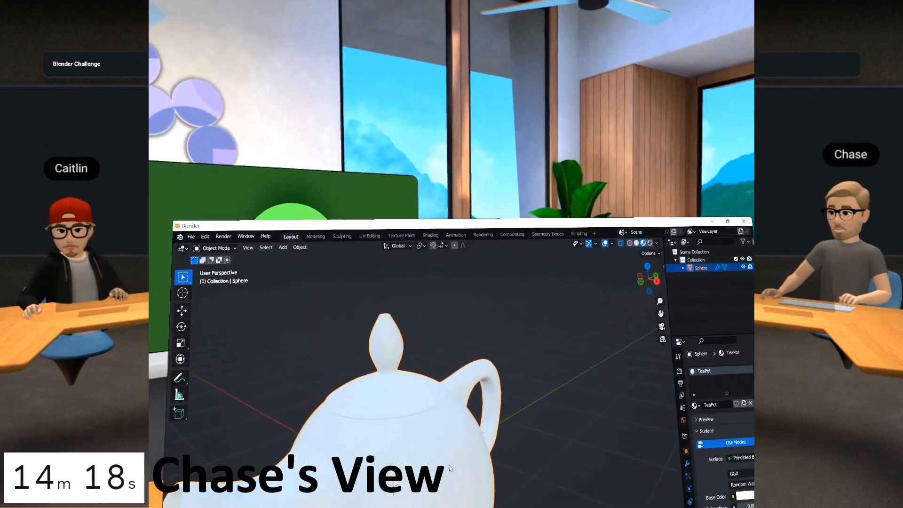
mouse_move(451, 254)
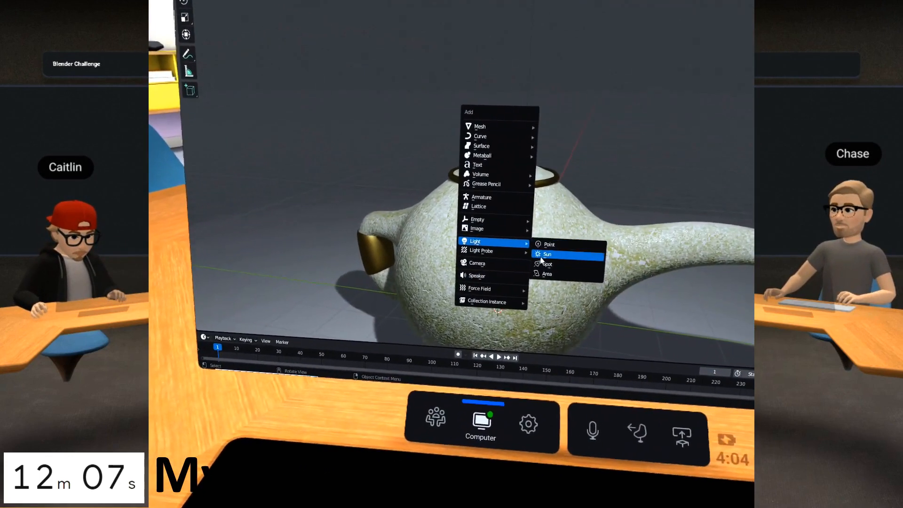
- From the Workrooms desk menu under Computer, connect to the Windows desktop
click(546, 254)
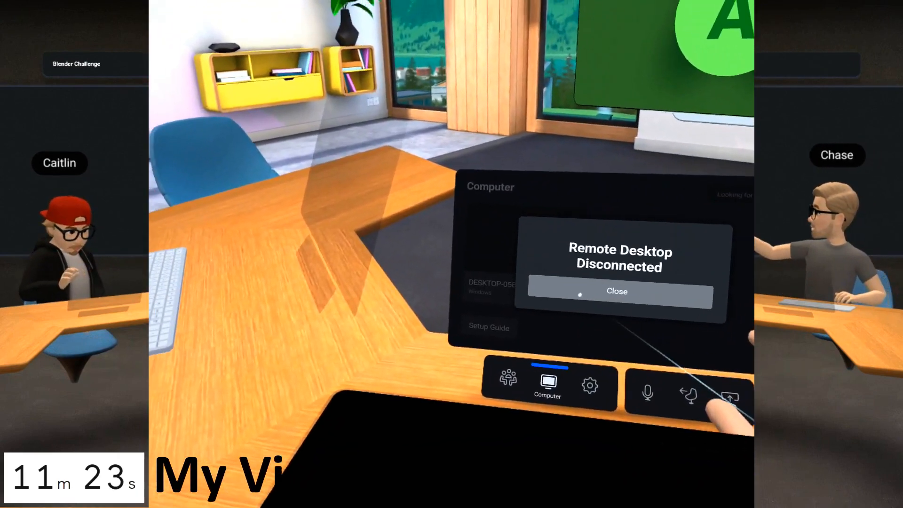
click(617, 290)
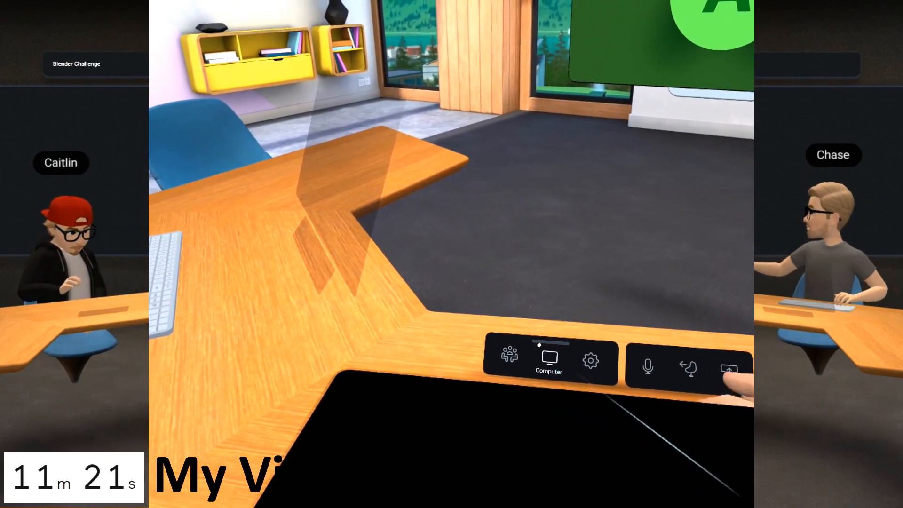
click(548, 362)
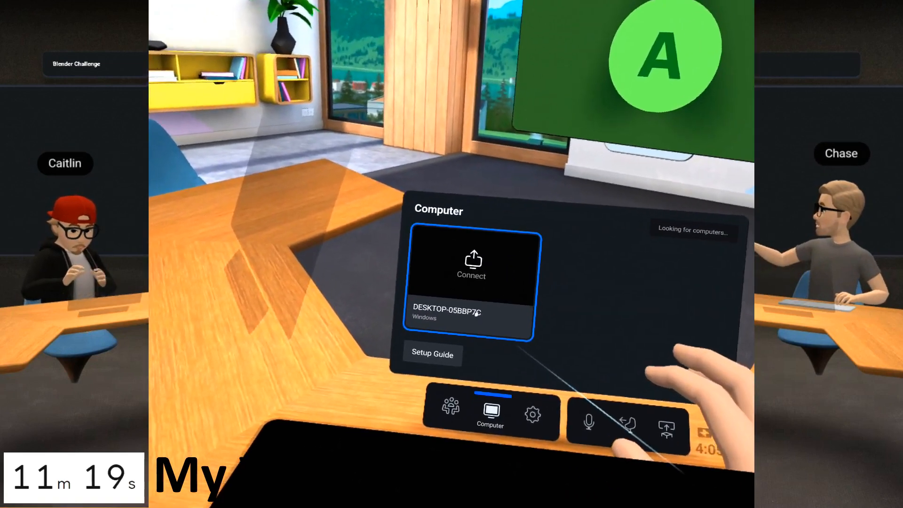
click(471, 262)
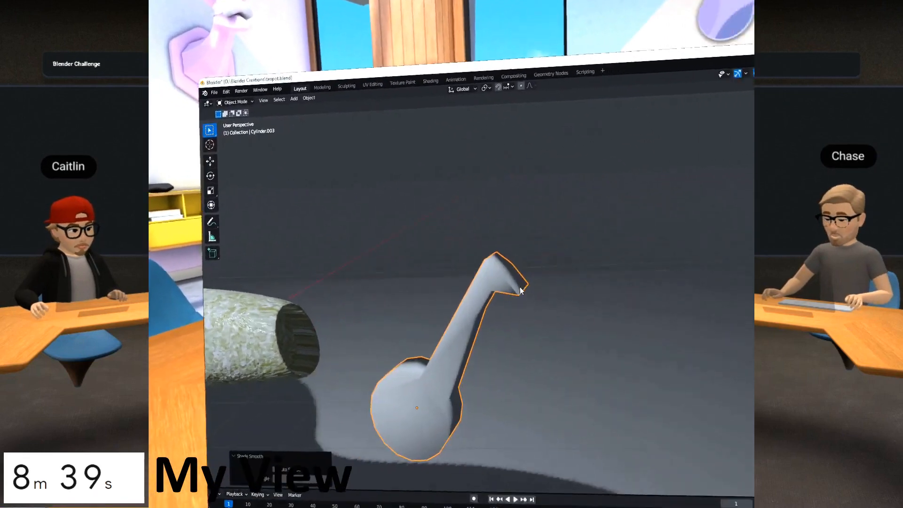
- Finish the smooth-shaded note with round head, stem and flag beside the teapot
click(488, 191)
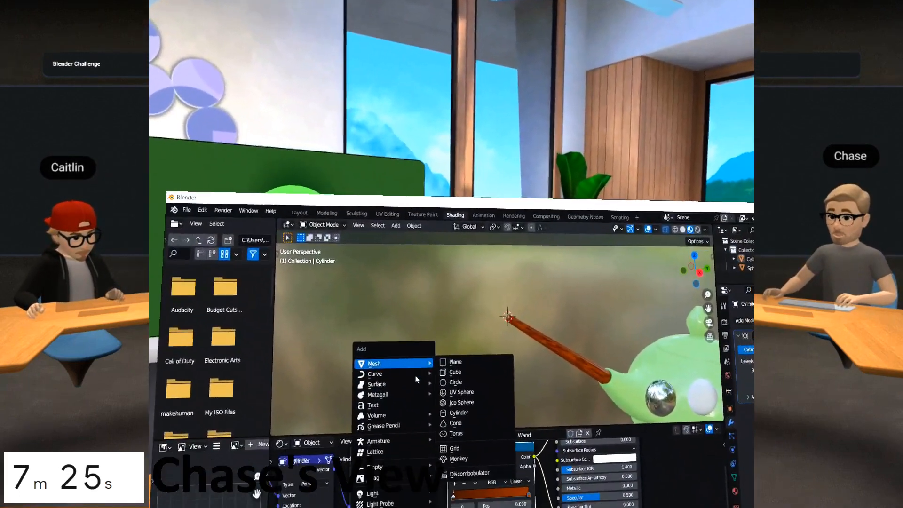
- Add an Ico Sphere mesh at the tip of the wooden wand
click(461, 402)
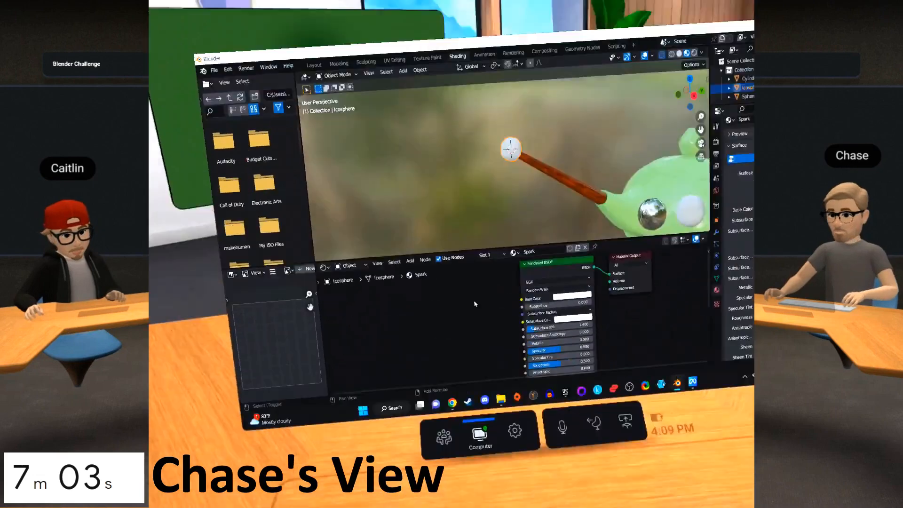
- Search 'em' and add an Emission node to the Spark material
click(455, 294)
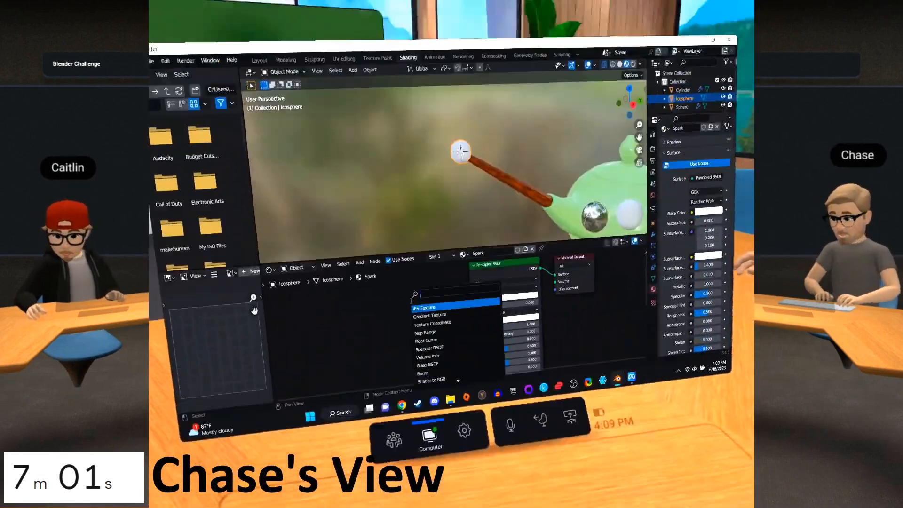
text(em)
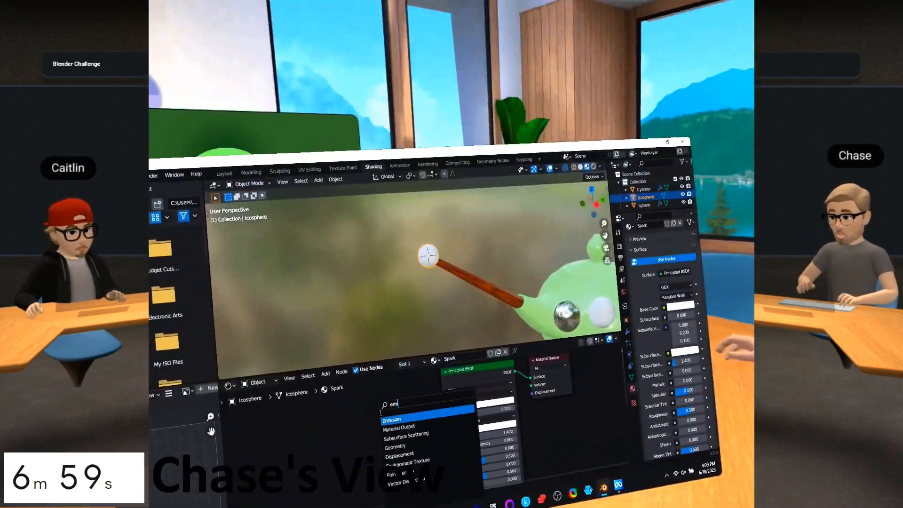
click(391, 419)
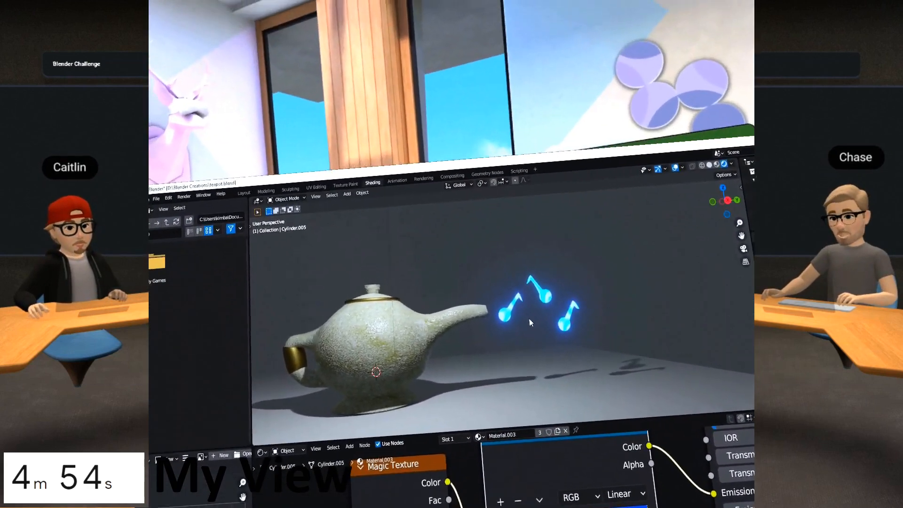
- Arrange three duplicated notes with a blue emission material and Magic Texture
click(471, 277)
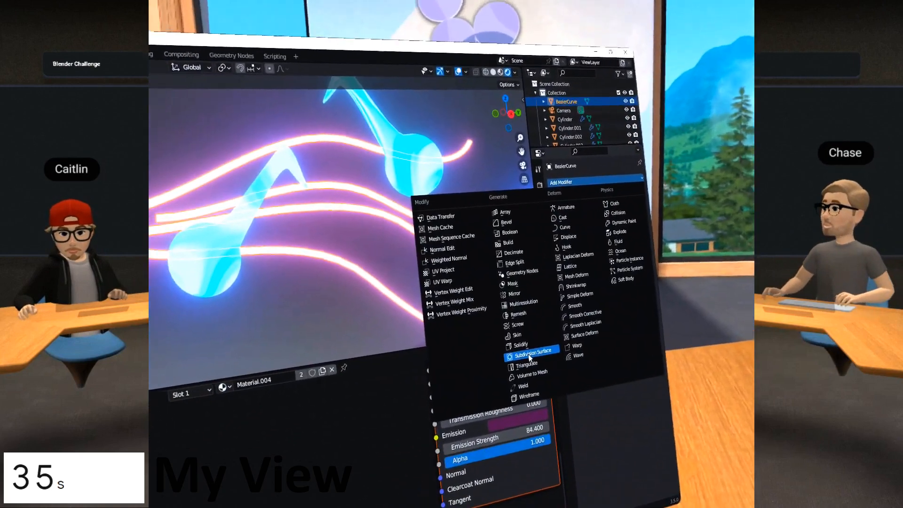
- Show the Add Modifier list for the BezierCurve staff lines
click(529, 349)
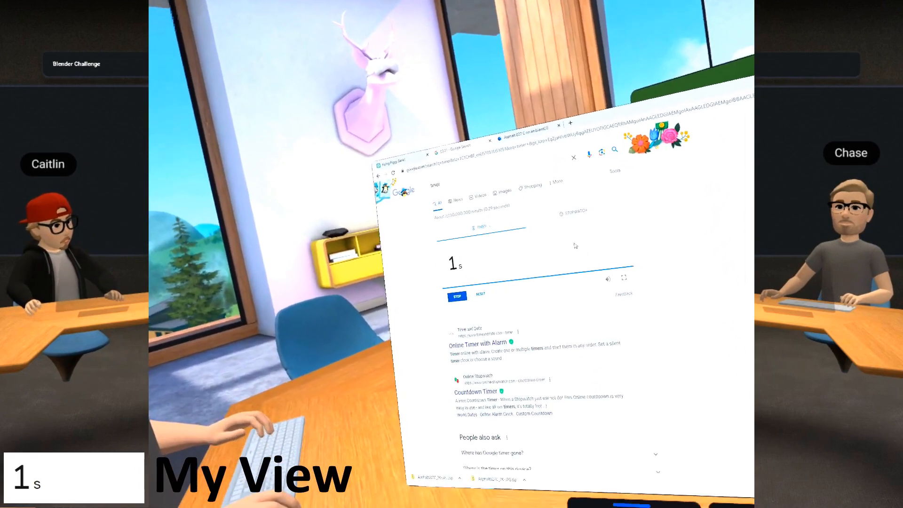
- Silence the Google countdown timer once it reaches zero
click(457, 296)
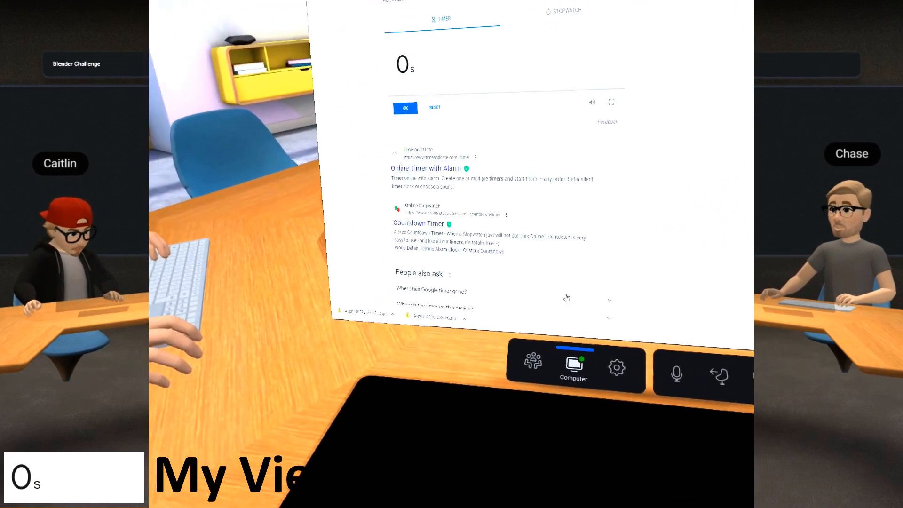